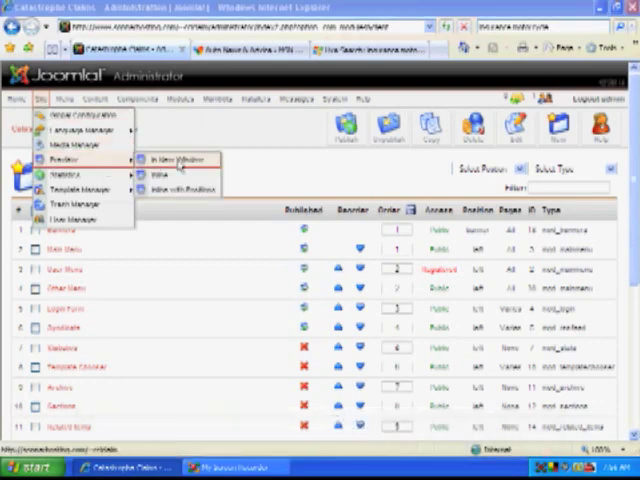
Preview the front end, then bring up the Polls module's edit screen.
left_click(170, 158)
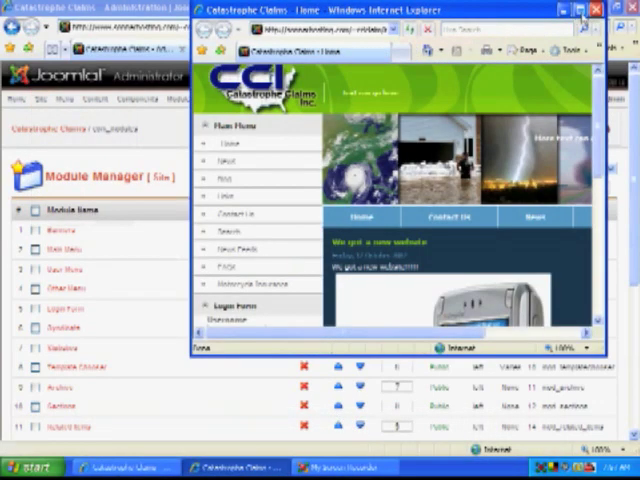
left_click(576, 10)
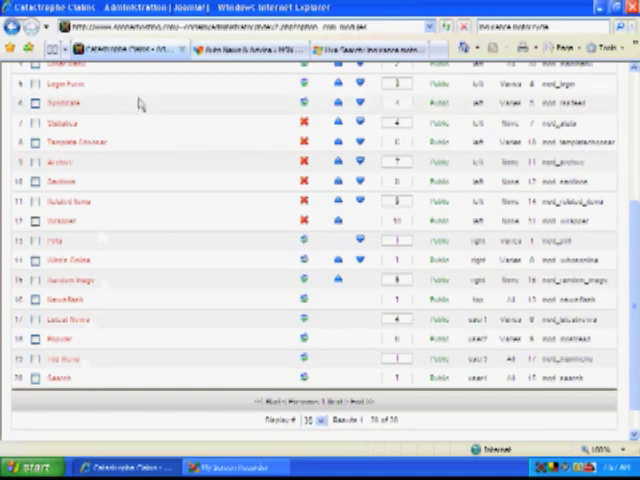
mouse_move(224, 284)
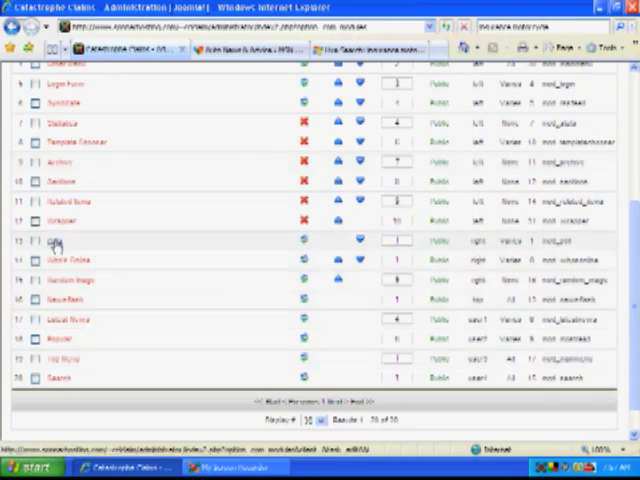
left_click(52, 244)
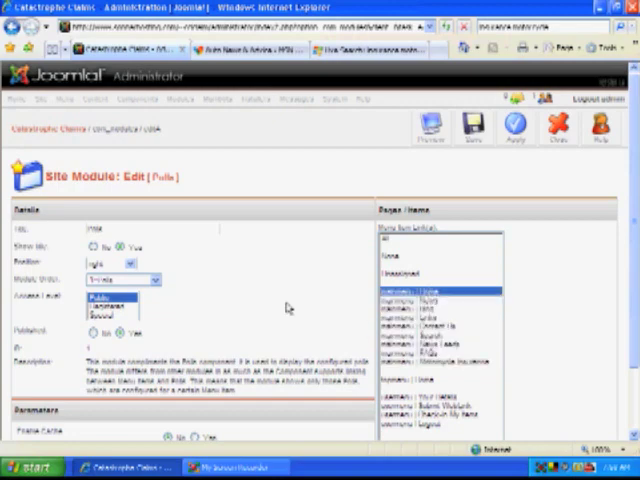
mouse_move(532, 190)
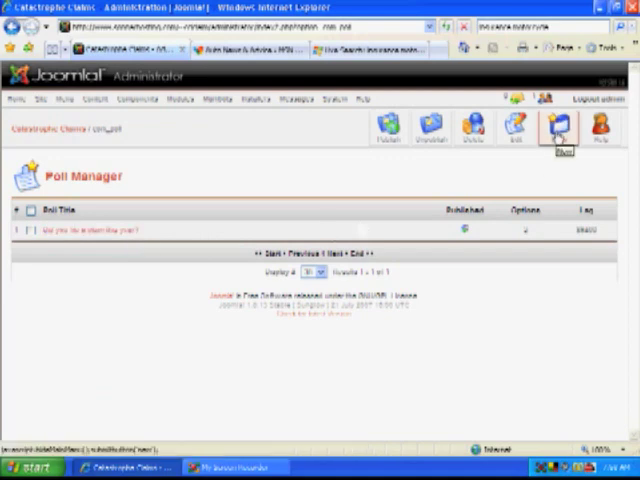
Create a new breakfast poll with answer options Yes and No.
left_click(556, 128)
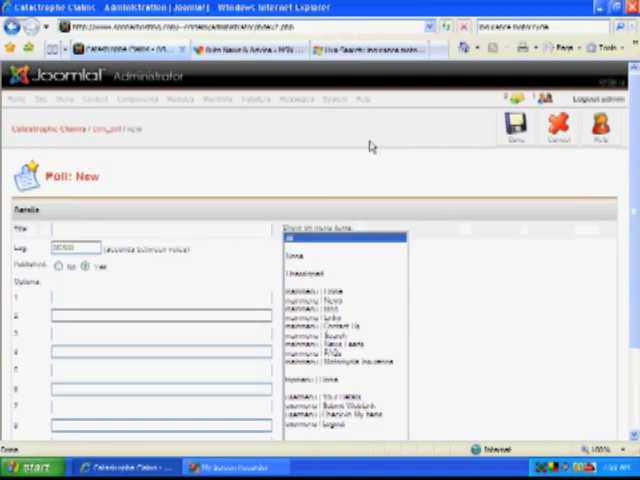
type("Did you eat breakfast today?")
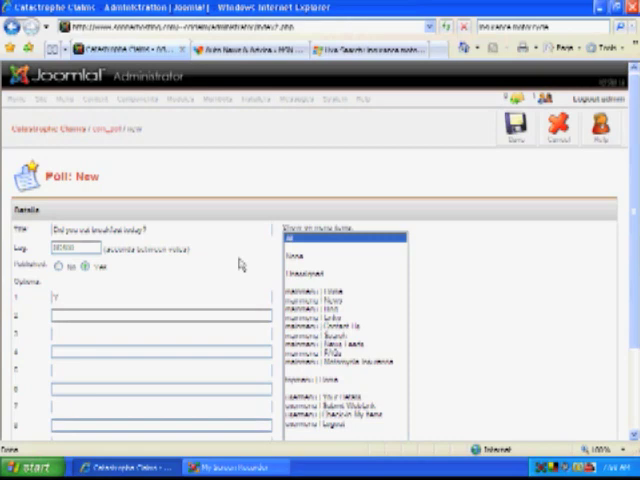
type("es")
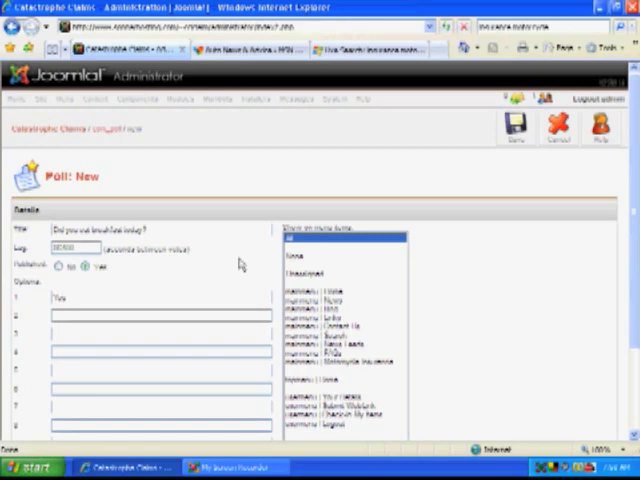
type("No")
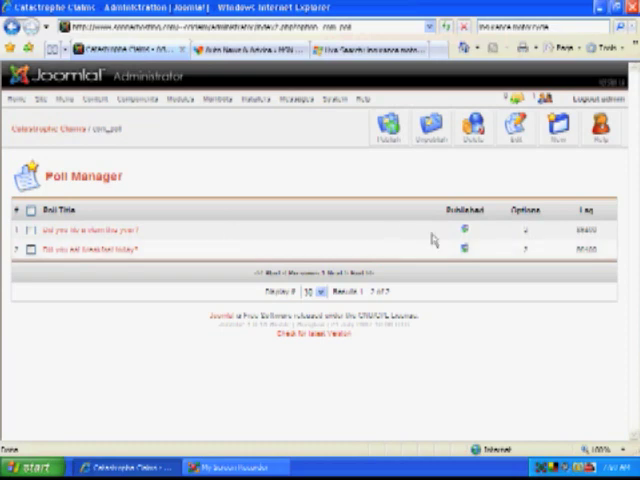
Return to the site Module Manager list via Extensions.
left_click(40, 100)
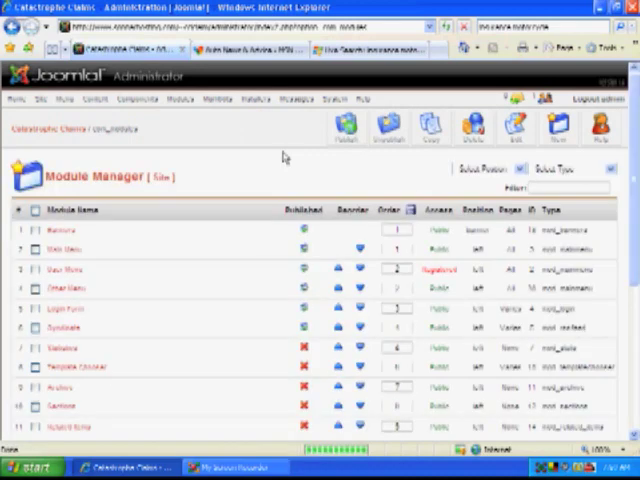
scroll("down", 3)
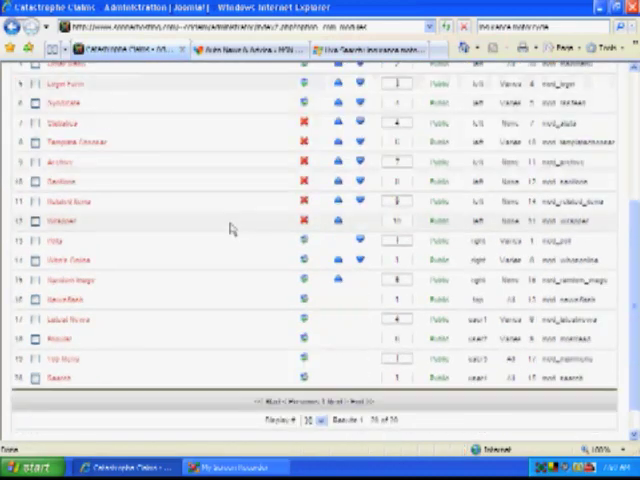
mouse_move(304, 242)
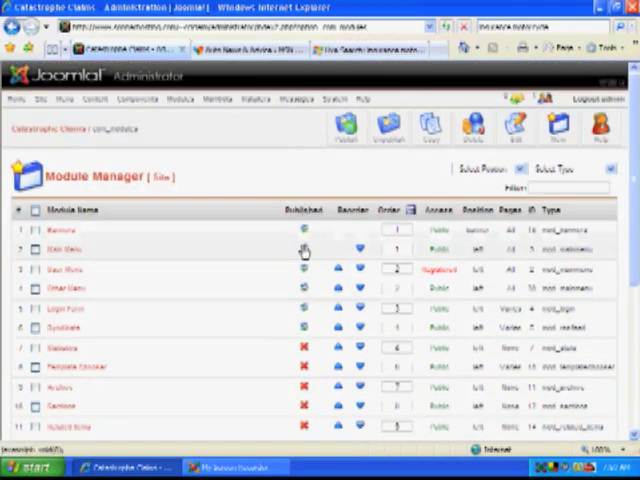
scroll("down", 3)
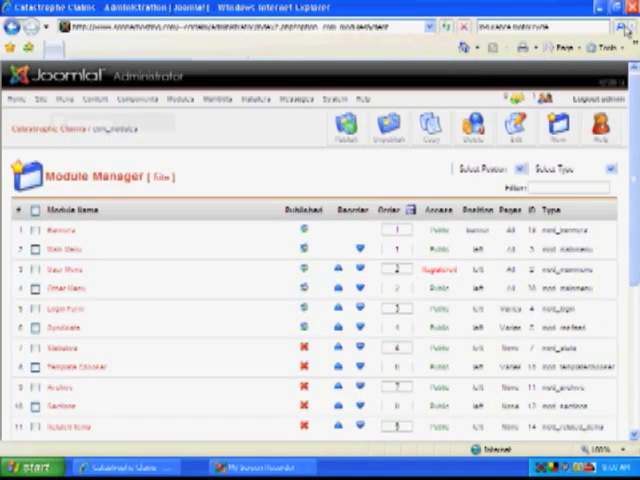
scroll("down", 3)
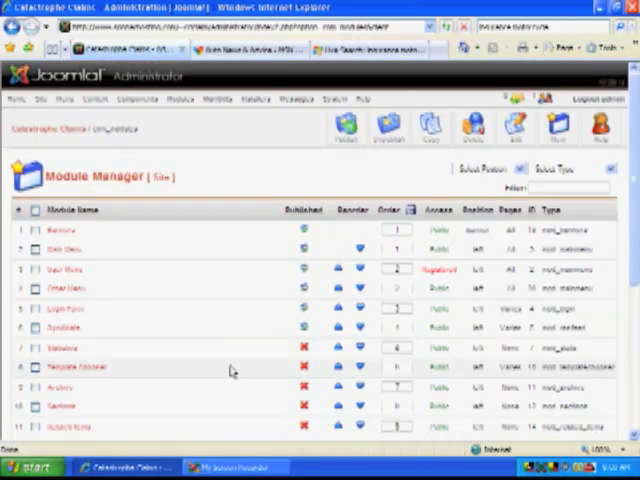
scroll("down", 3)
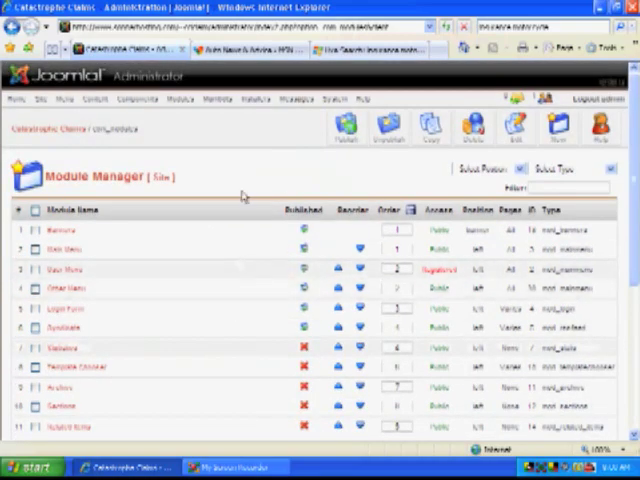
mouse_move(300, 184)
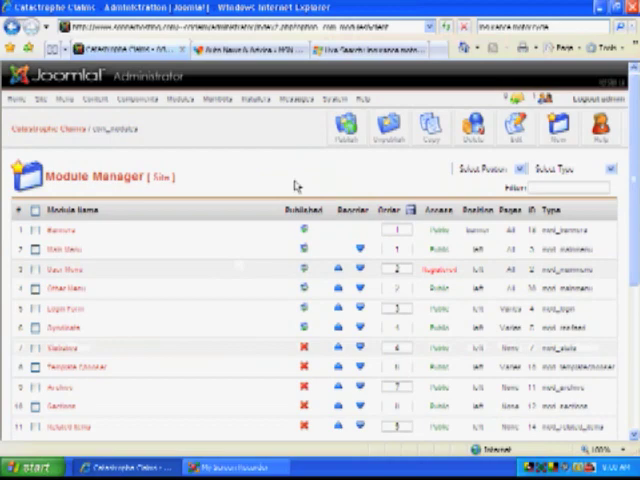
mouse_move(292, 184)
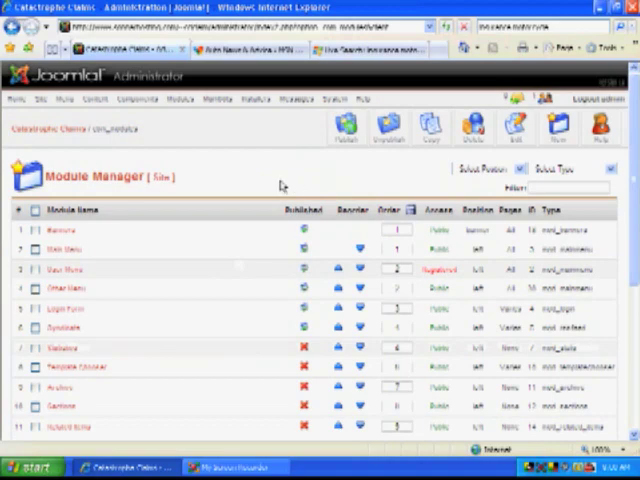
mouse_move(296, 188)
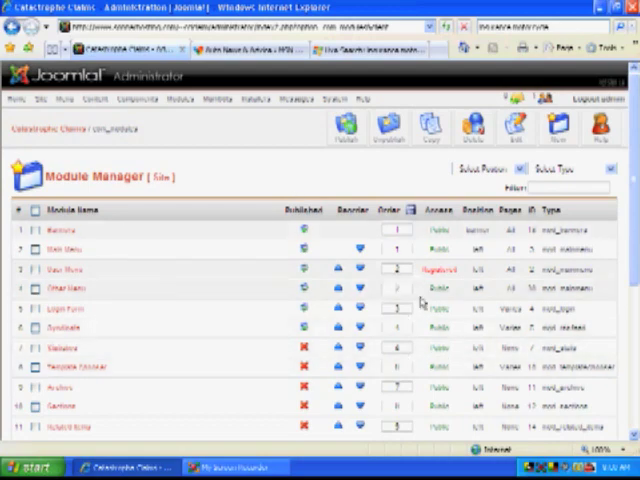
scroll("down", 3)
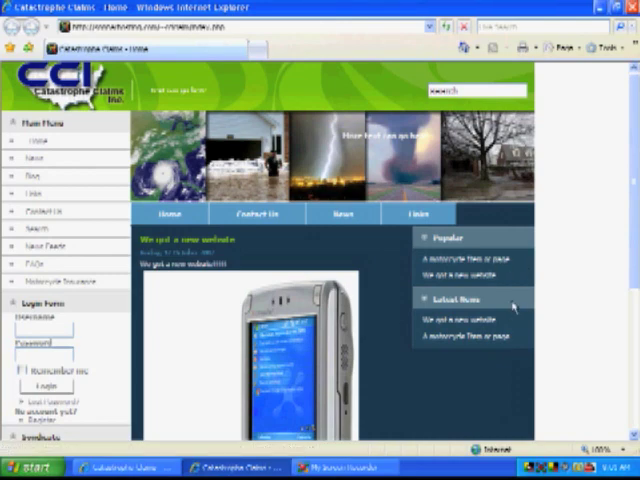
scroll("down", 3)
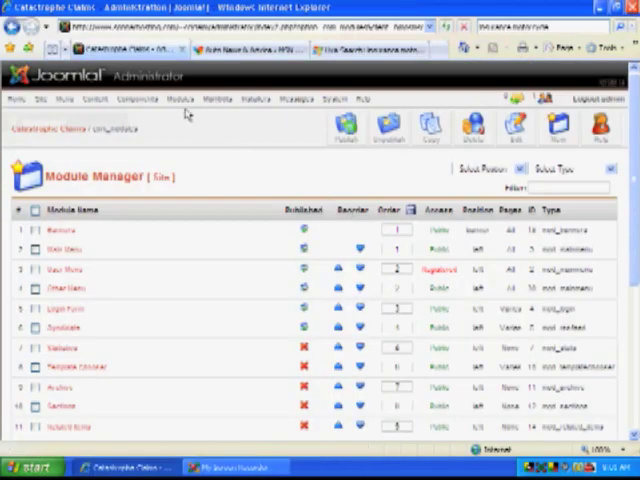
left_click(138, 100)
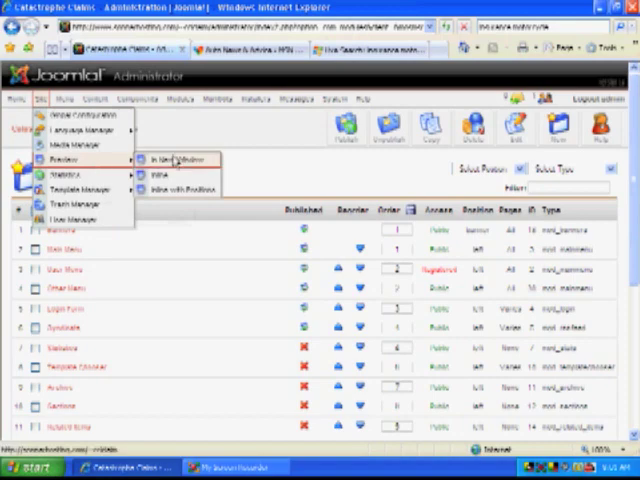
Launch a front-end preview of the site in a new window.
left_click(166, 158)
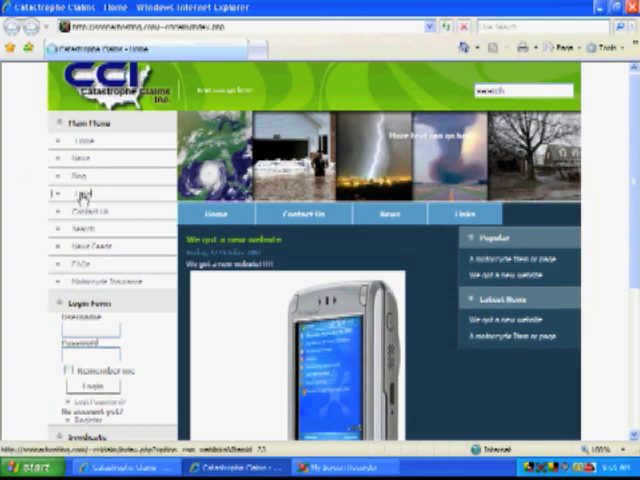
Review the Catastrophe Claims front end via a Main Menu item.
left_click(88, 196)
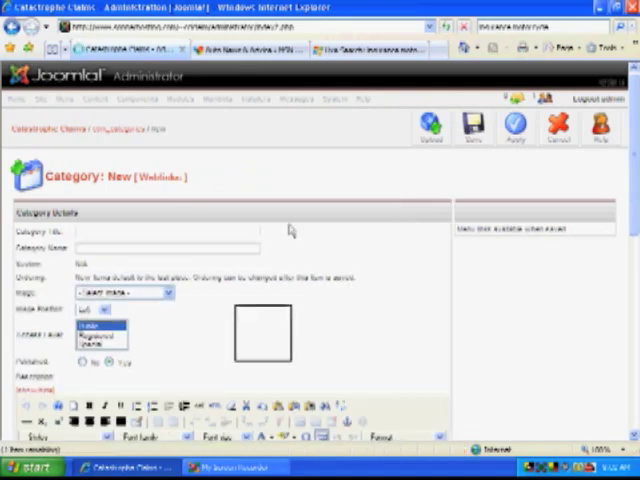
Fill in the new Web Links category form for Partners and save it.
type("Test")
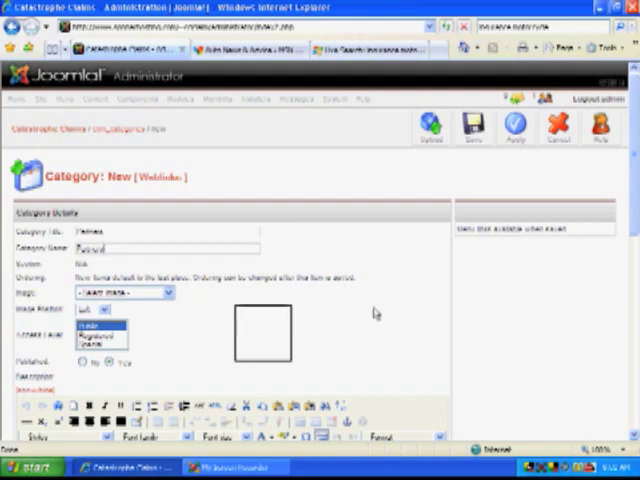
scroll("down", 3)
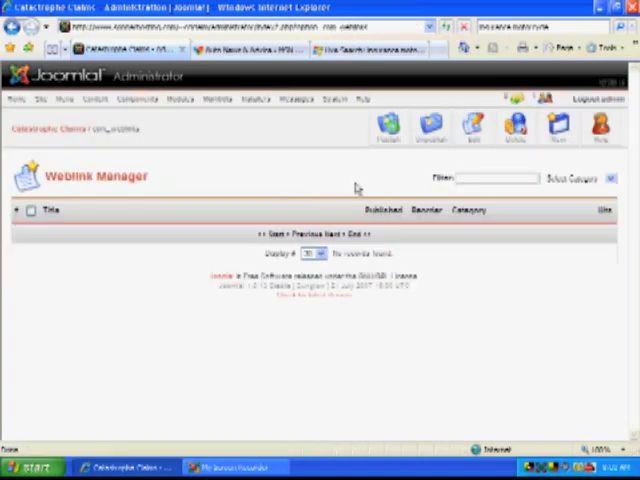
mouse_move(310, 180)
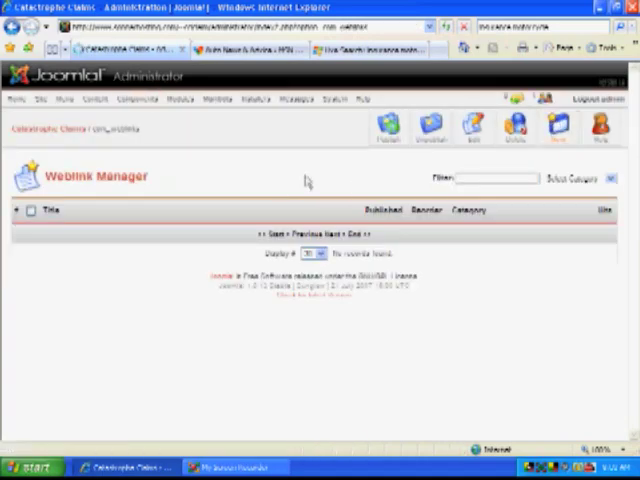
Add a Sonnar Internet web link under Partners with its URL and description.
left_click(380, 126)
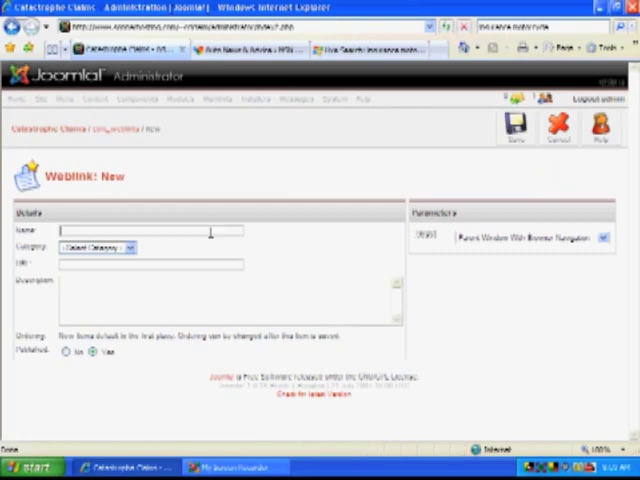
type("w")
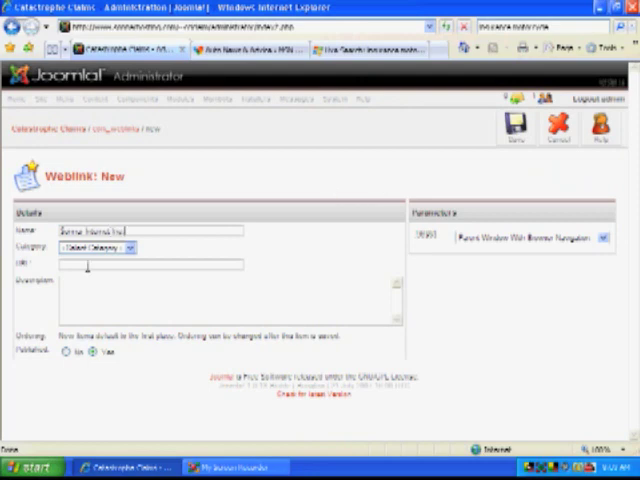
left_click(96, 246)
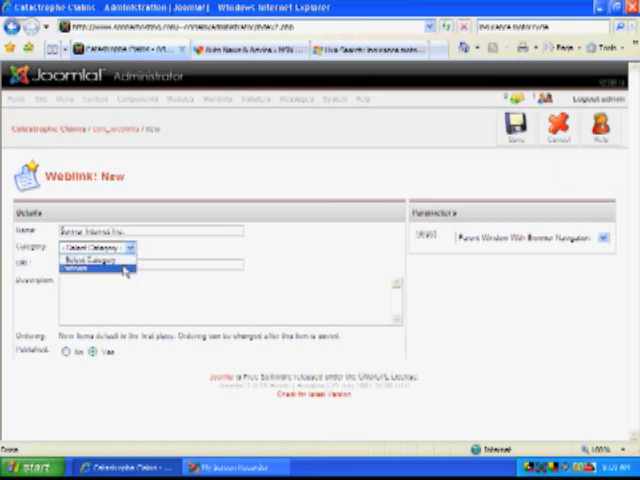
left_click(90, 268)
type("http://www.acme")
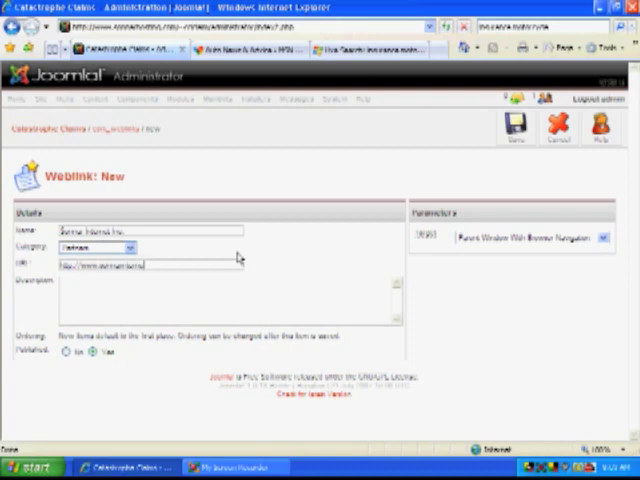
type("in")
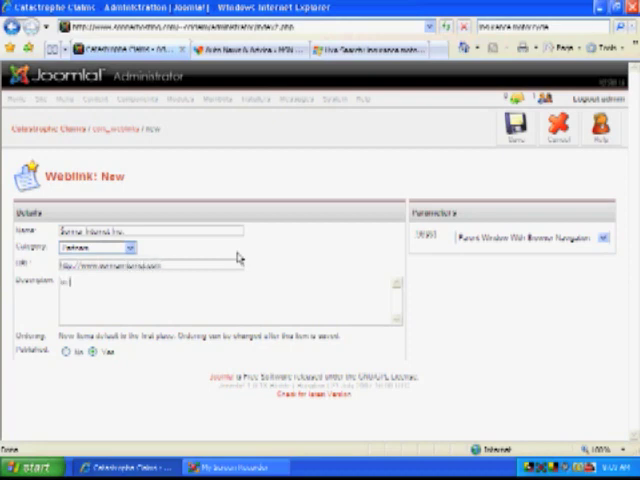
type("text")
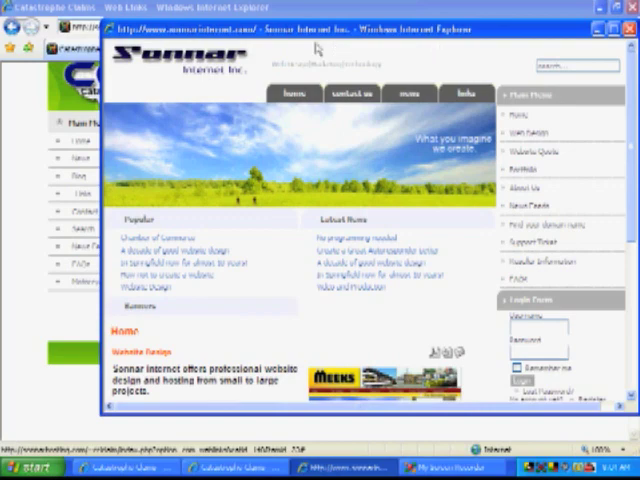
mouse_move(344, 48)
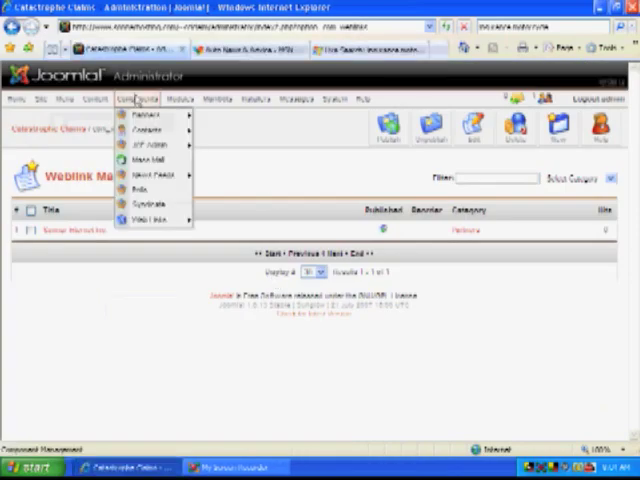
mouse_move(150, 132)
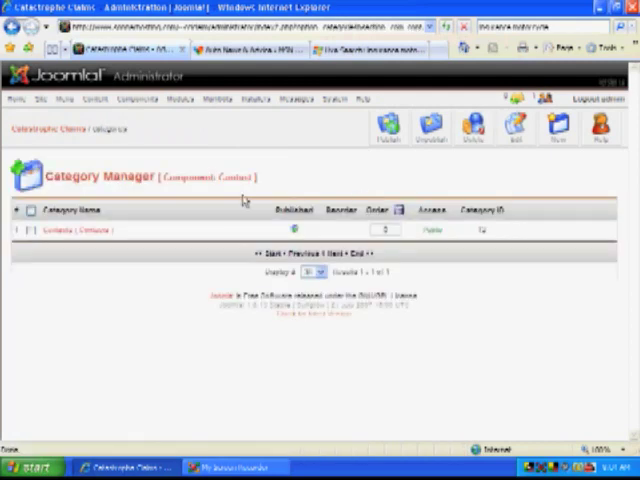
Show the Contact component's categories, then preview the site in a new window.
left_click(558, 128)
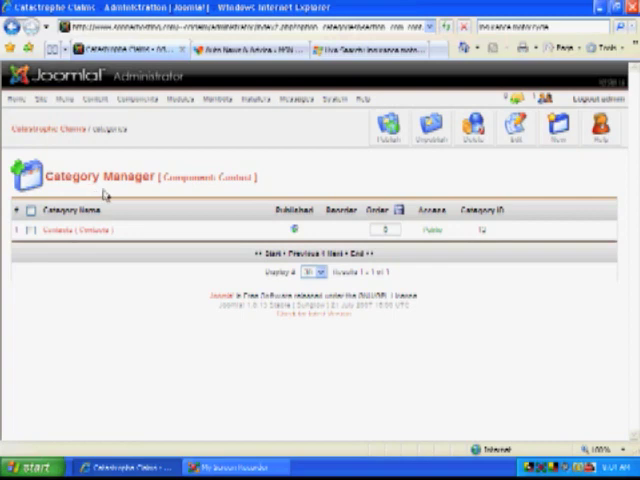
mouse_move(104, 196)
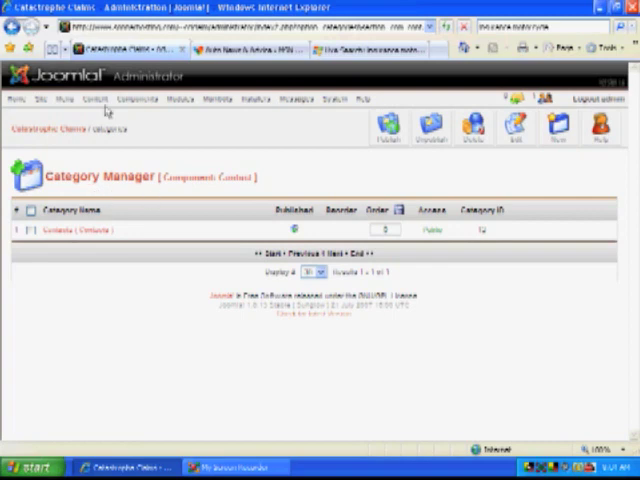
left_click(116, 100)
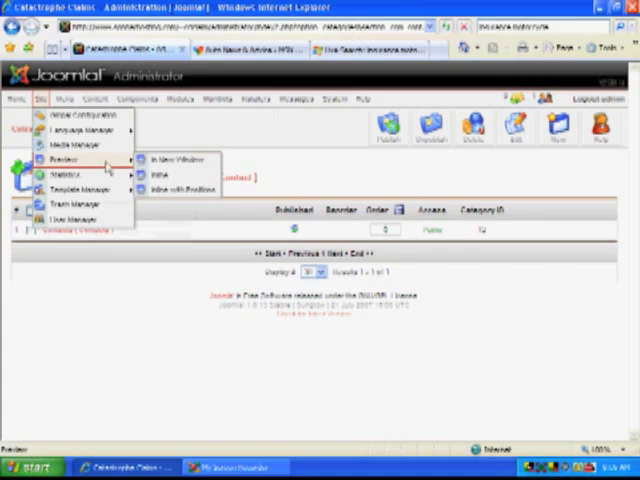
left_click(168, 156)
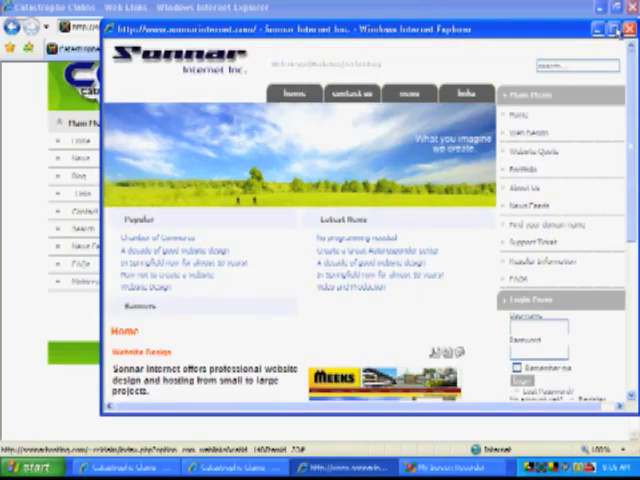
mouse_move(544, 204)
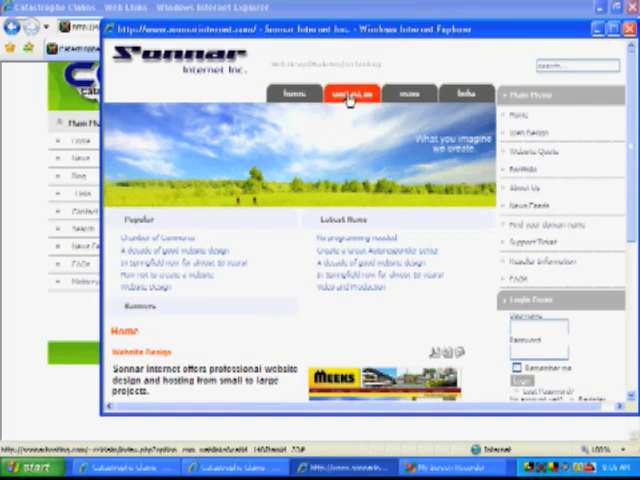
View the Sonnar Internet Contact Us page with contact details and email form.
left_click(348, 92)
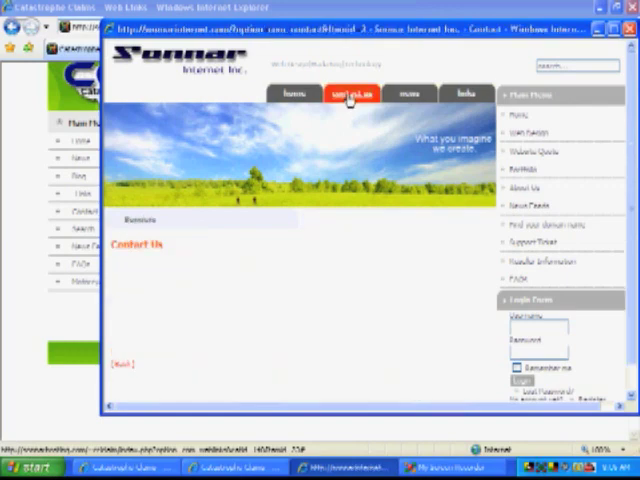
left_click(348, 92)
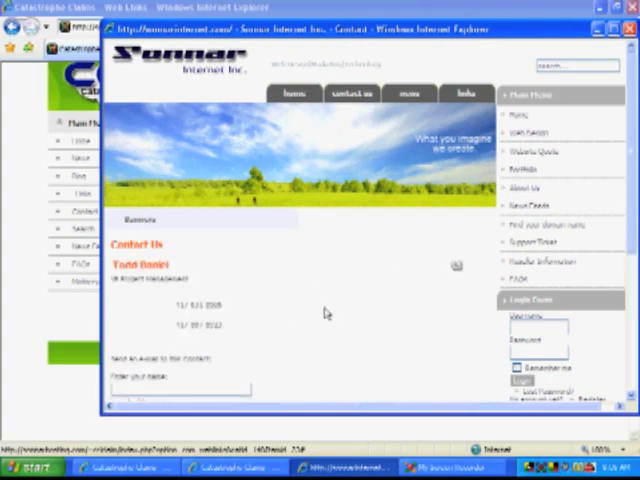
scroll("down", 3)
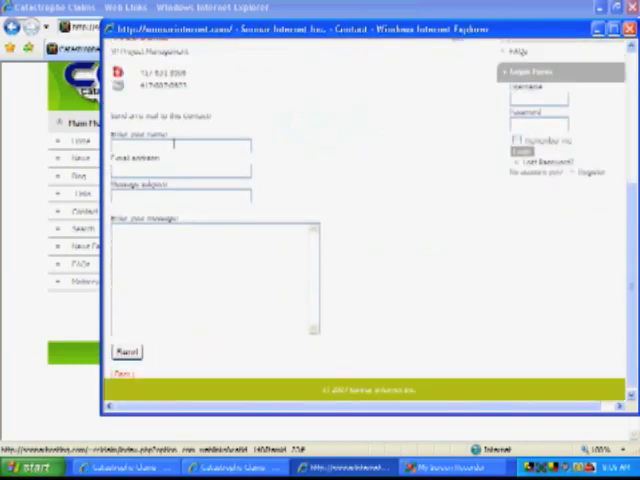